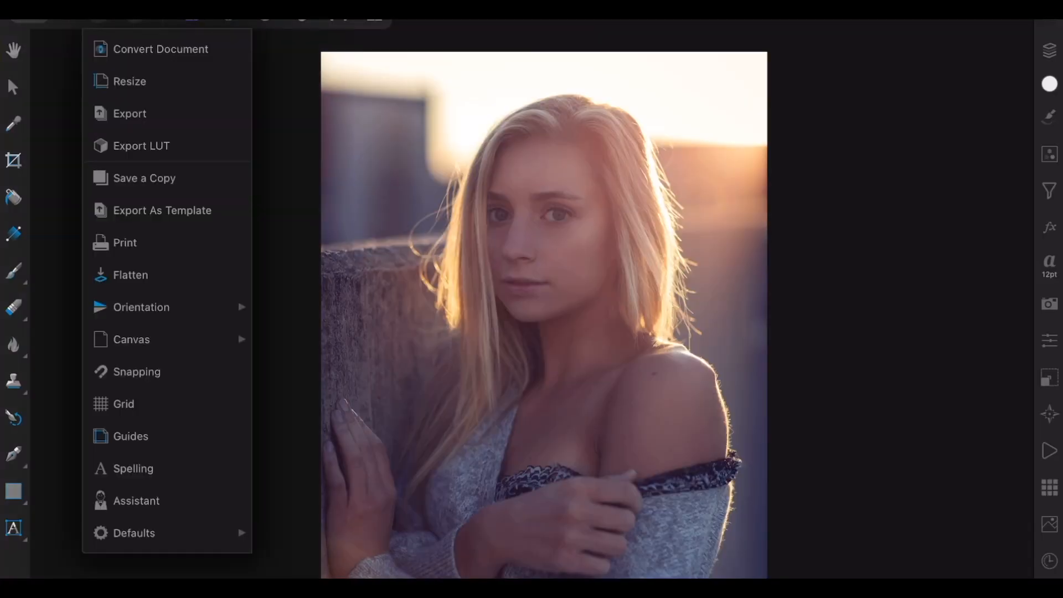
- Open Document > Export, glance at the PSD options, then return to JPEG format
{"action": "left_click", "coordinate": [129, 113]}
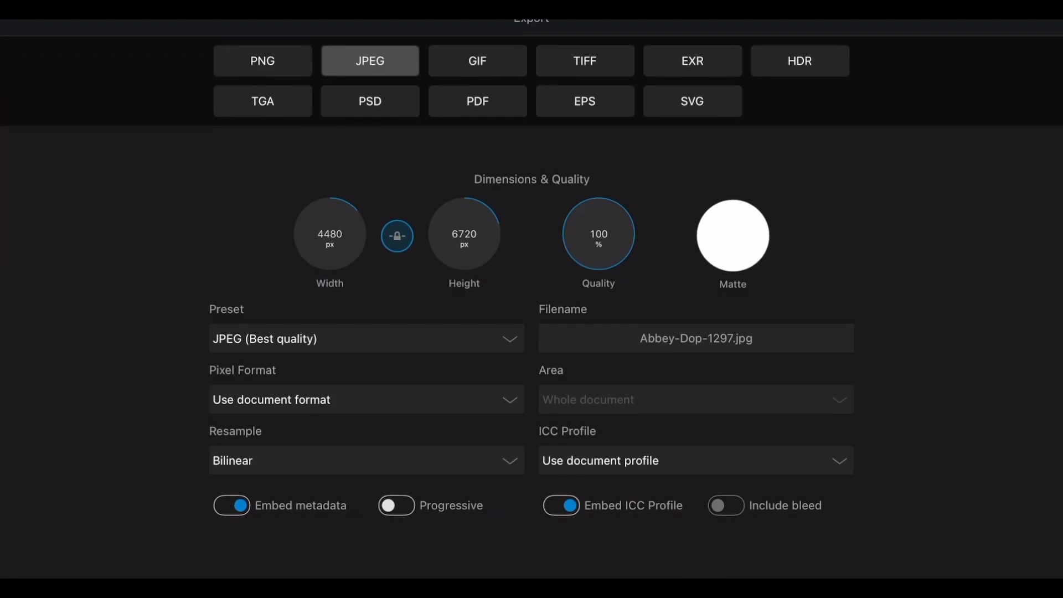
{"action": "left_click", "coordinate": [369, 101]}
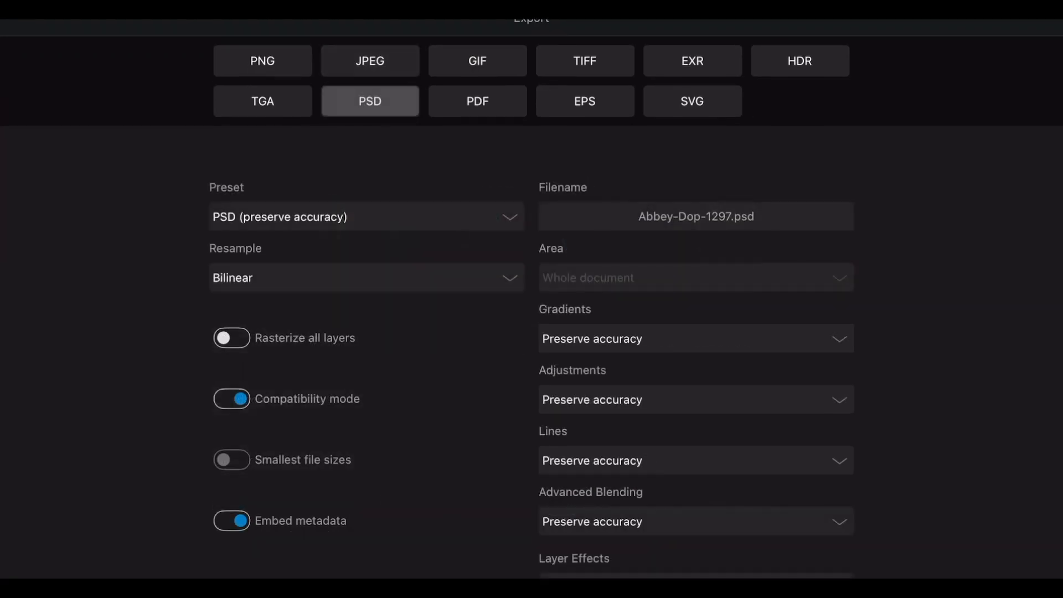
{"action": "left_click", "coordinate": [369, 61]}
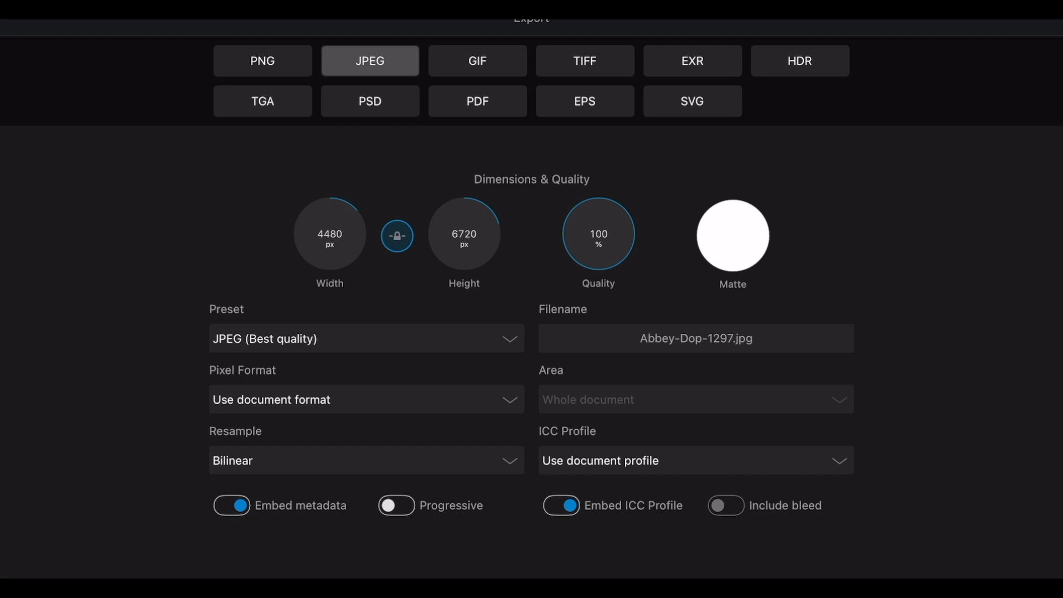
- Enter a 2000 px export height with aspect lock, giving 1333×2000 px
{"action": "left_click", "coordinate": [463, 233]}
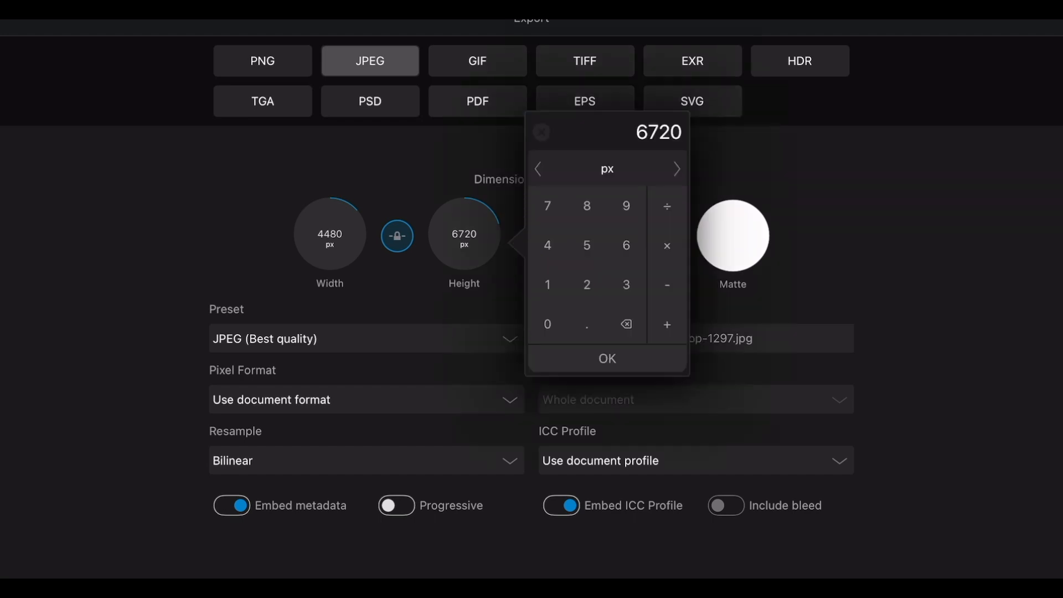
{"action": "left_click", "coordinate": [605, 359]}
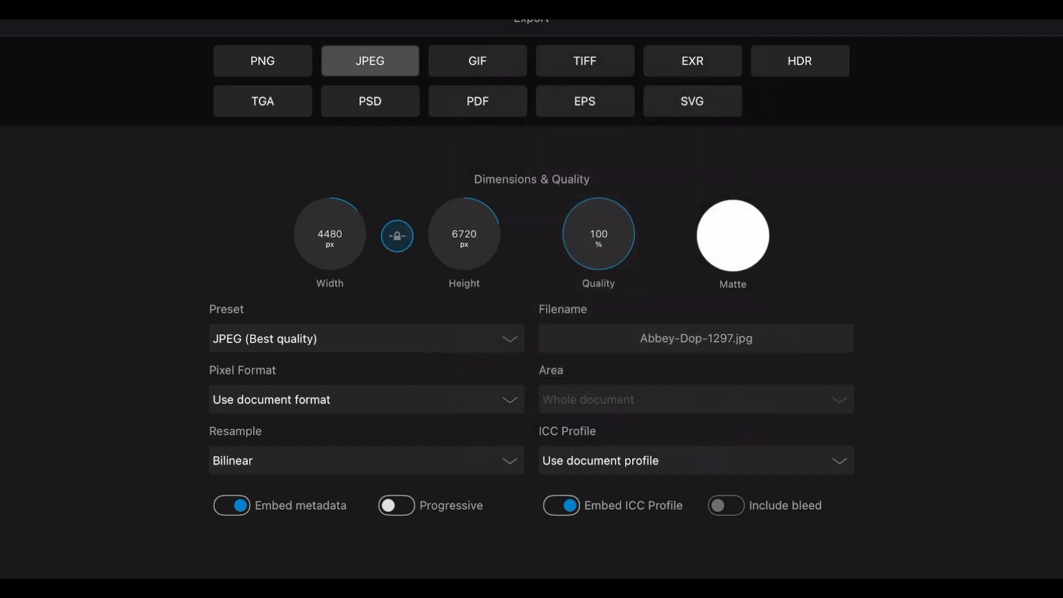
{"action": "left_click", "coordinate": [598, 235]}
{"action": "type", "text": "2000"}
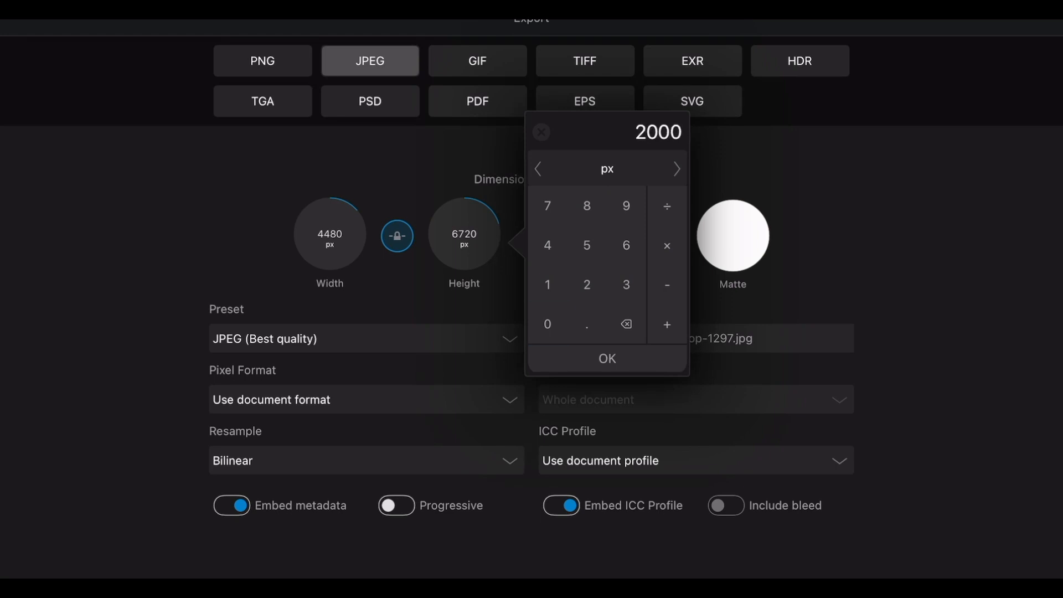
{"action": "left_click", "coordinate": [607, 358]}
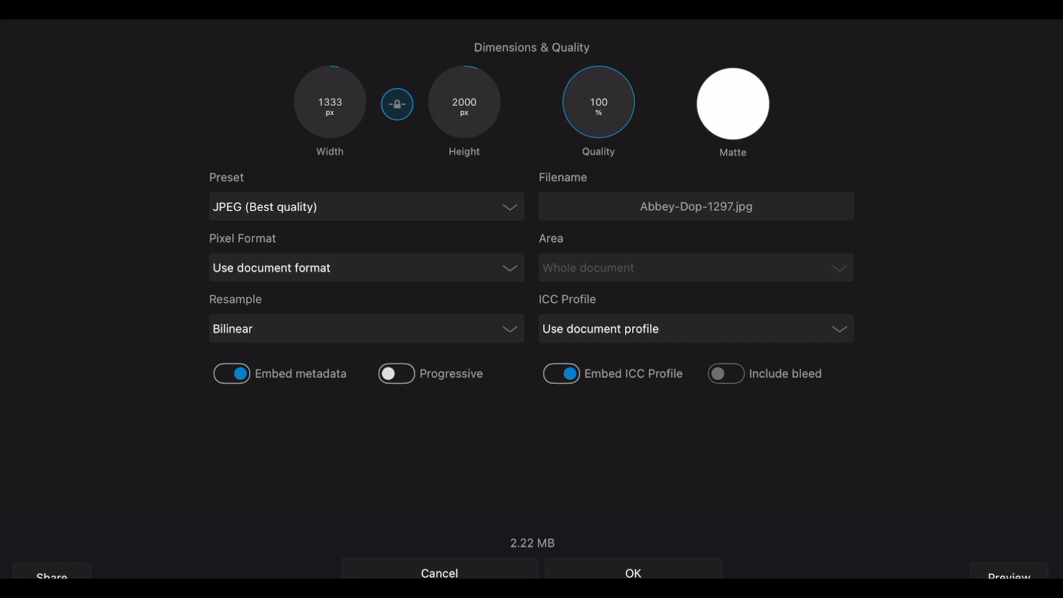
- Set JPEG quality to 90%, then lower it to 75% (about 223.42 kB)
{"action": "left_click", "coordinate": [598, 102]}
{"action": "type", "text": "90"}
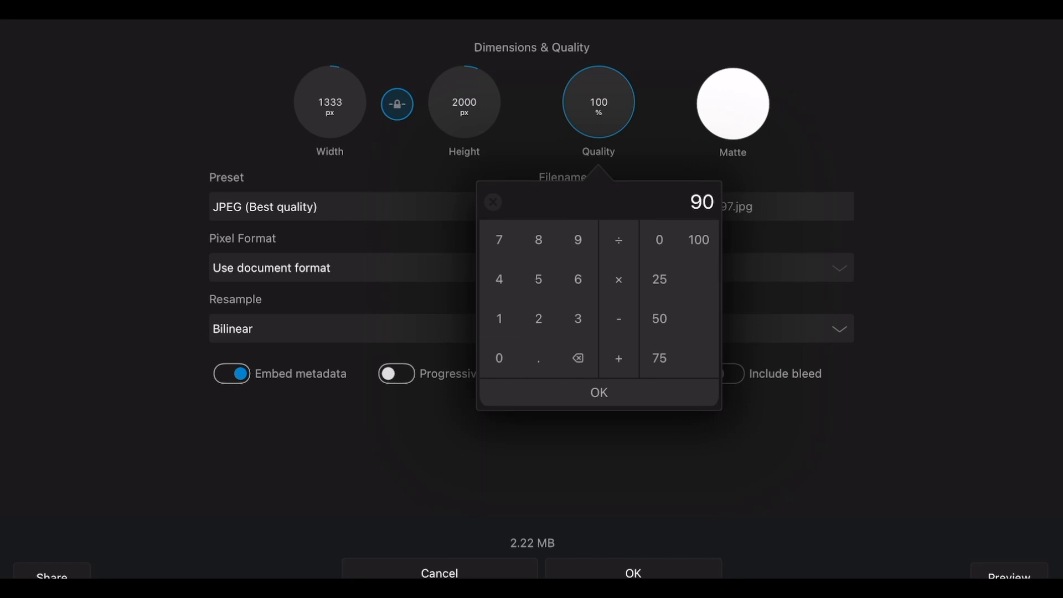
{"action": "left_click", "coordinate": [599, 397]}
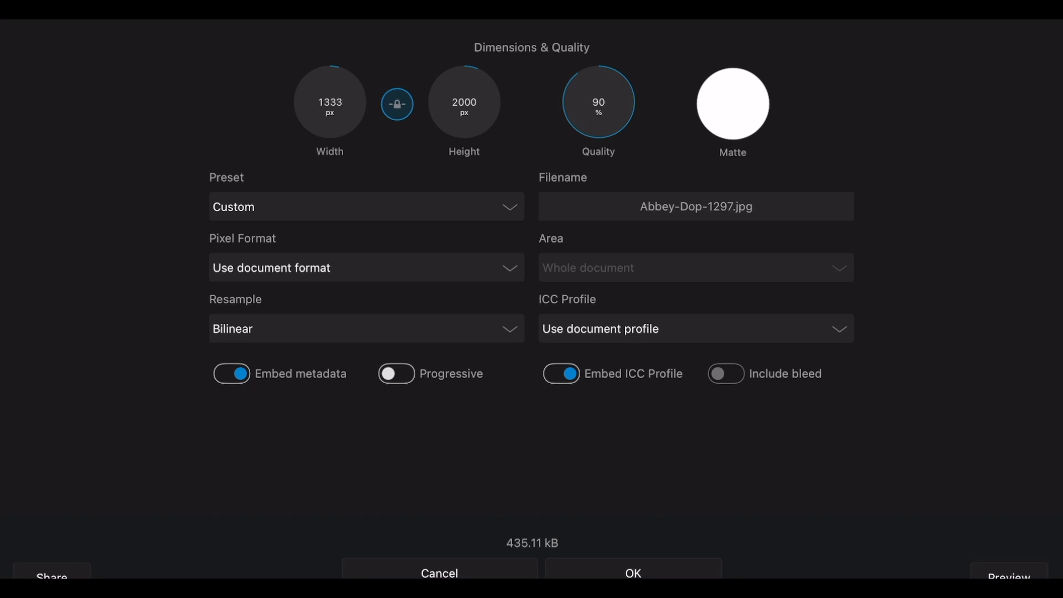
{"action": "left_click", "coordinate": [600, 103]}
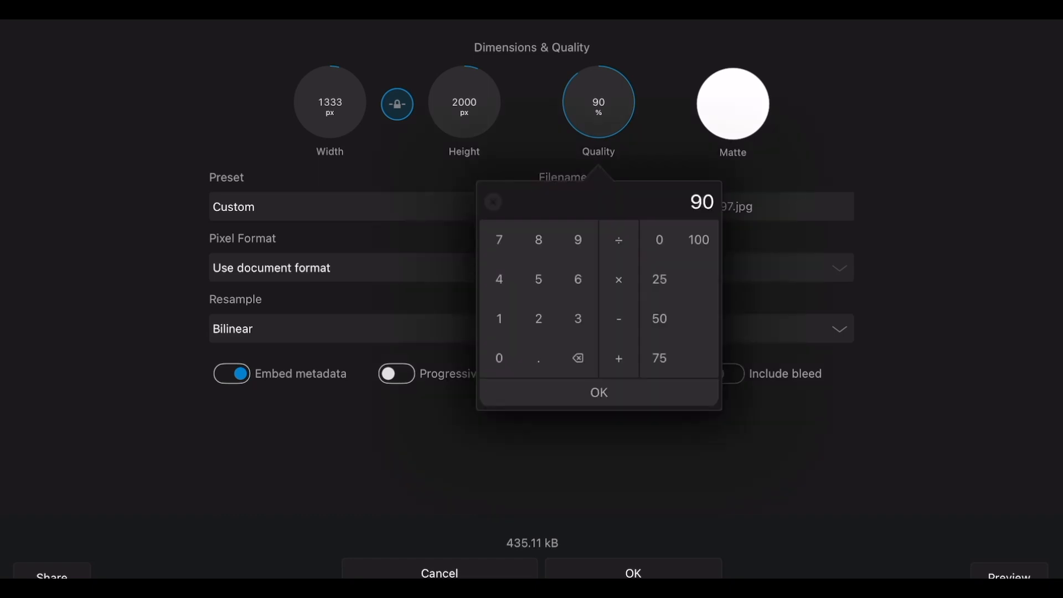
{"action": "left_click", "coordinate": [659, 360]}
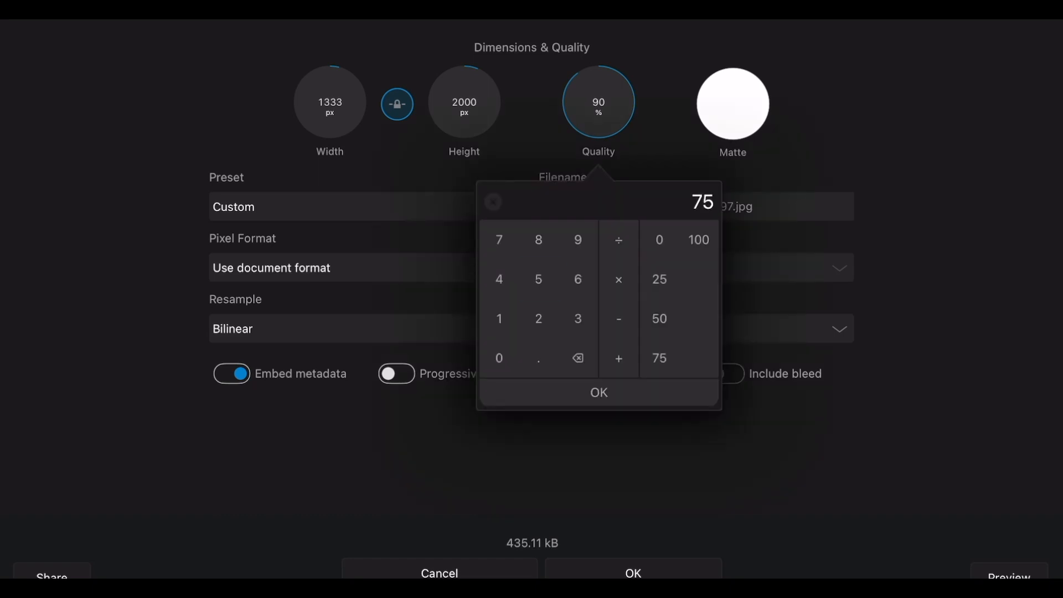
{"action": "left_click", "coordinate": [599, 392]}
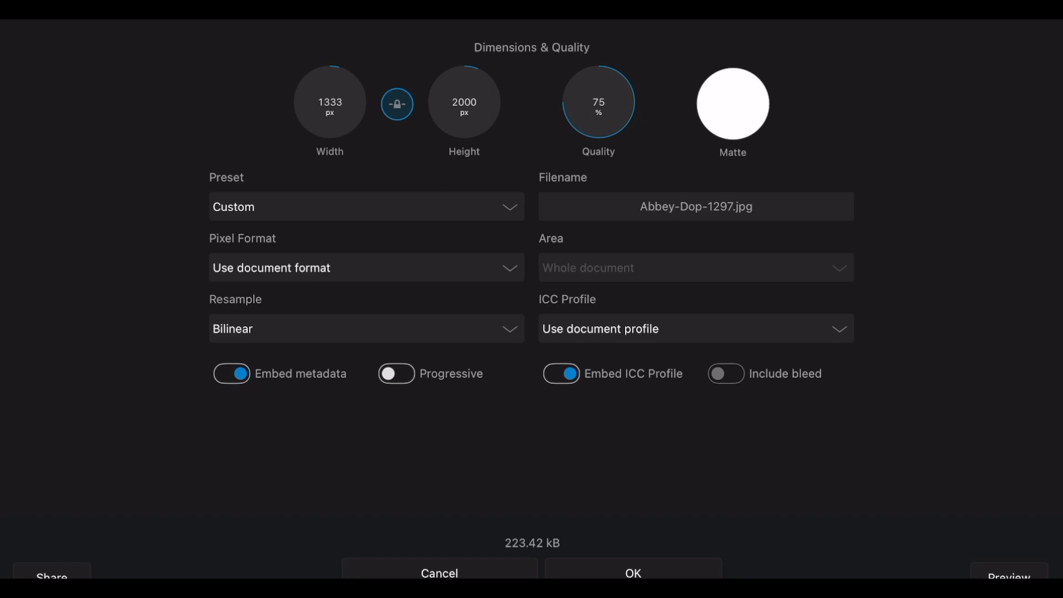
- Check the ICC Profile choices unchanged and apply the JPEG (Low quality) preset
{"action": "left_click", "coordinate": [695, 329]}
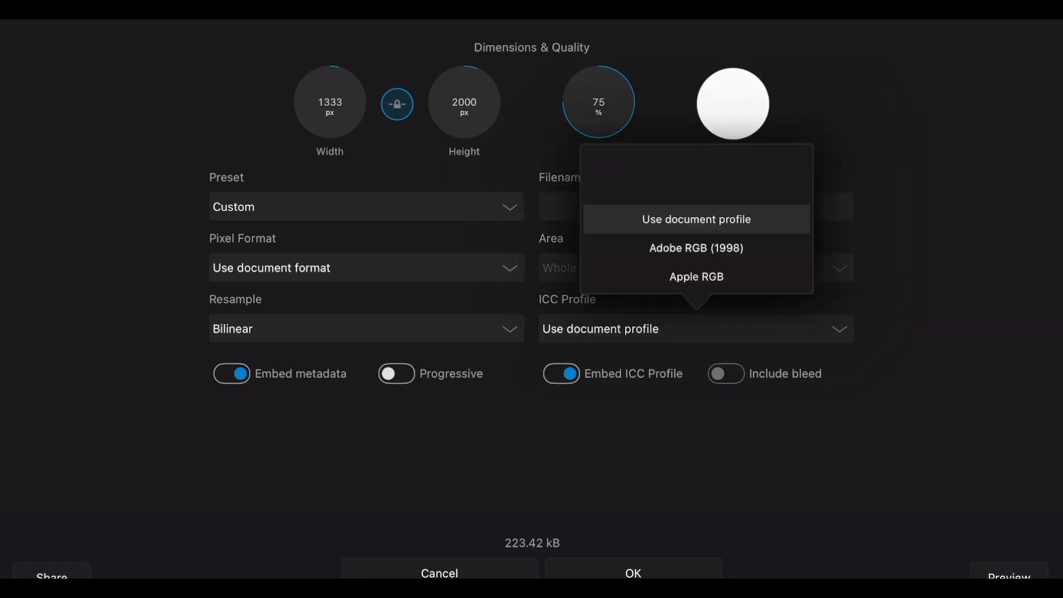
{"action": "left_click", "coordinate": [696, 219]}
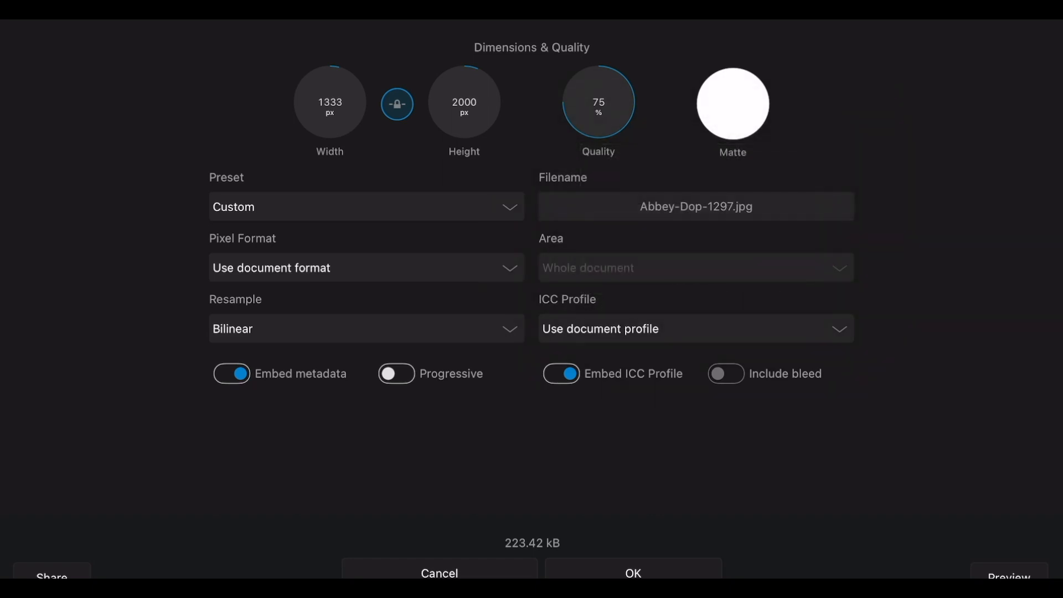
{"action": "left_click", "coordinate": [366, 206]}
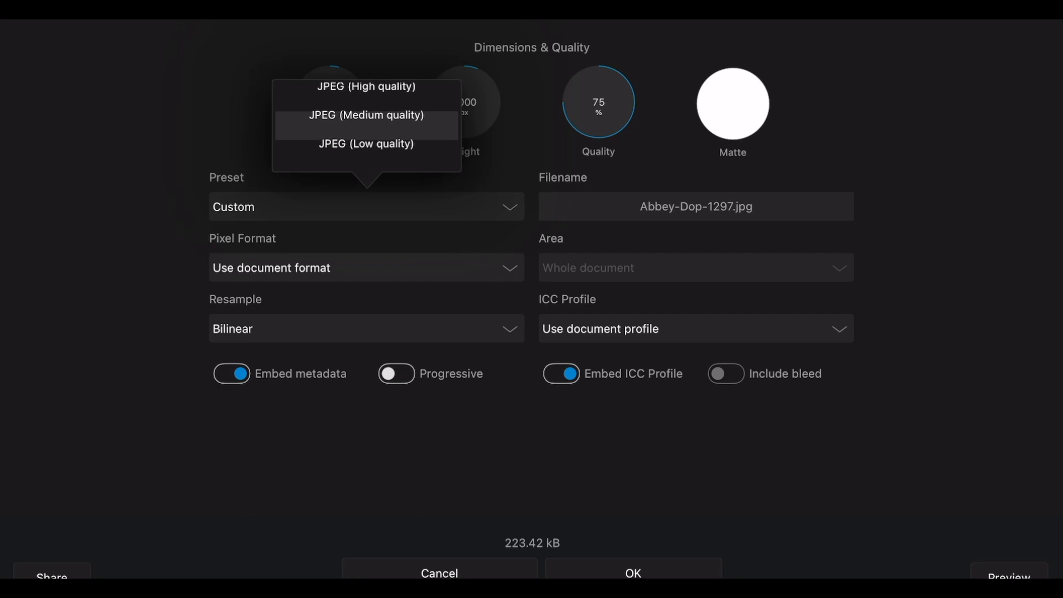
{"action": "left_click", "coordinate": [365, 143]}
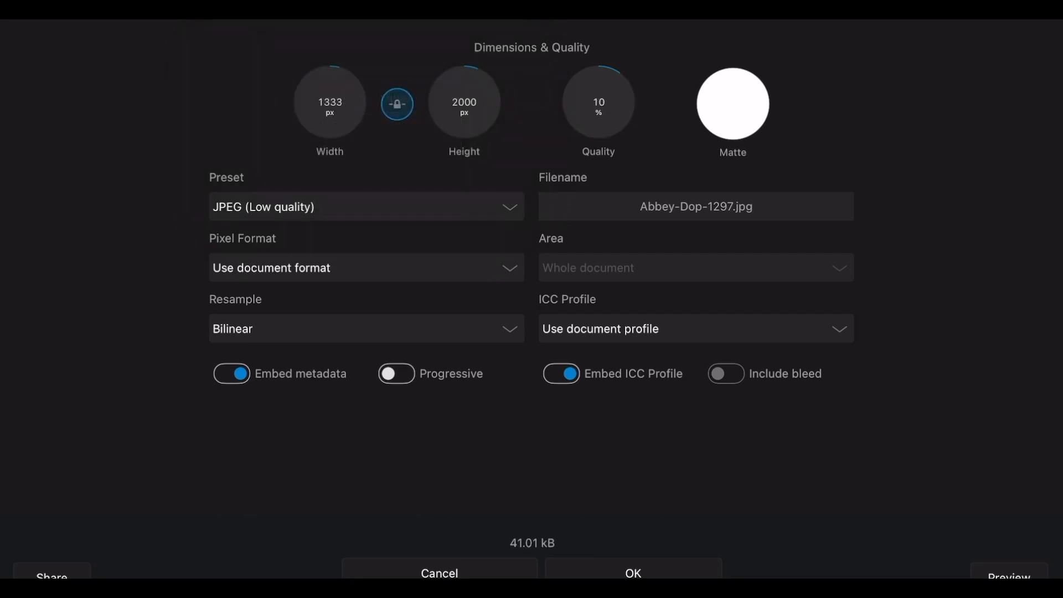
- Switch to the JPEG (Best quality) preset, then set quality to 90% (435.11 kB)
{"action": "left_click", "coordinate": [365, 207]}
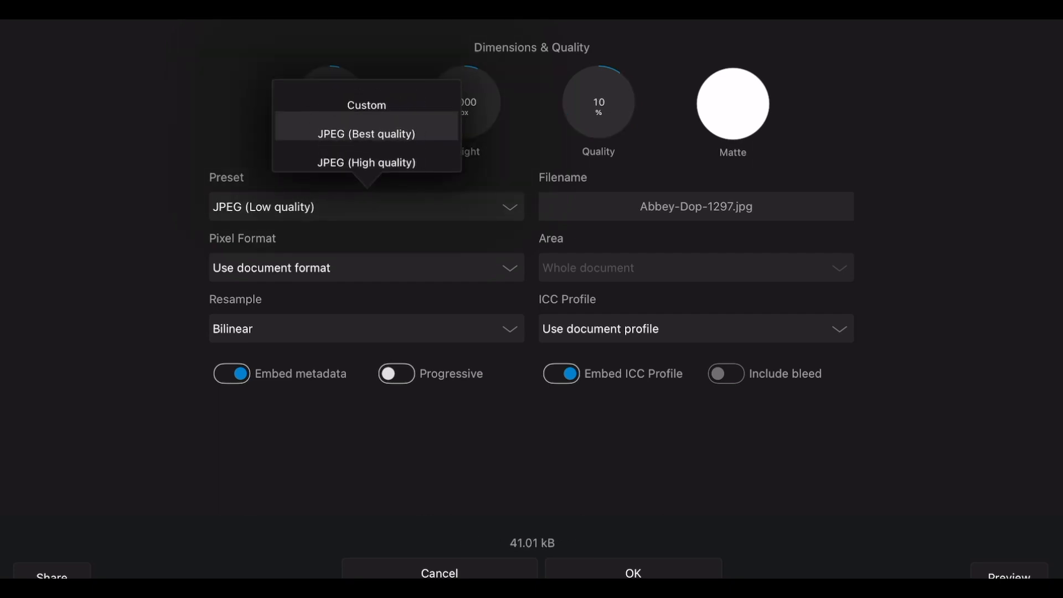
{"action": "left_click", "coordinate": [365, 134]}
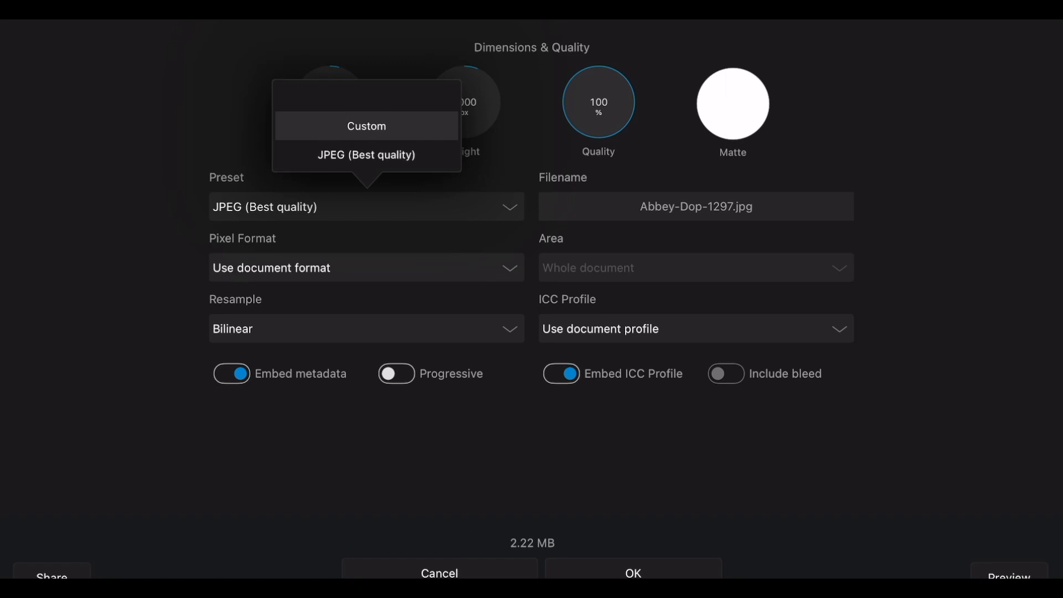
{"action": "left_click", "coordinate": [598, 102]}
{"action": "type", "text": "90"}
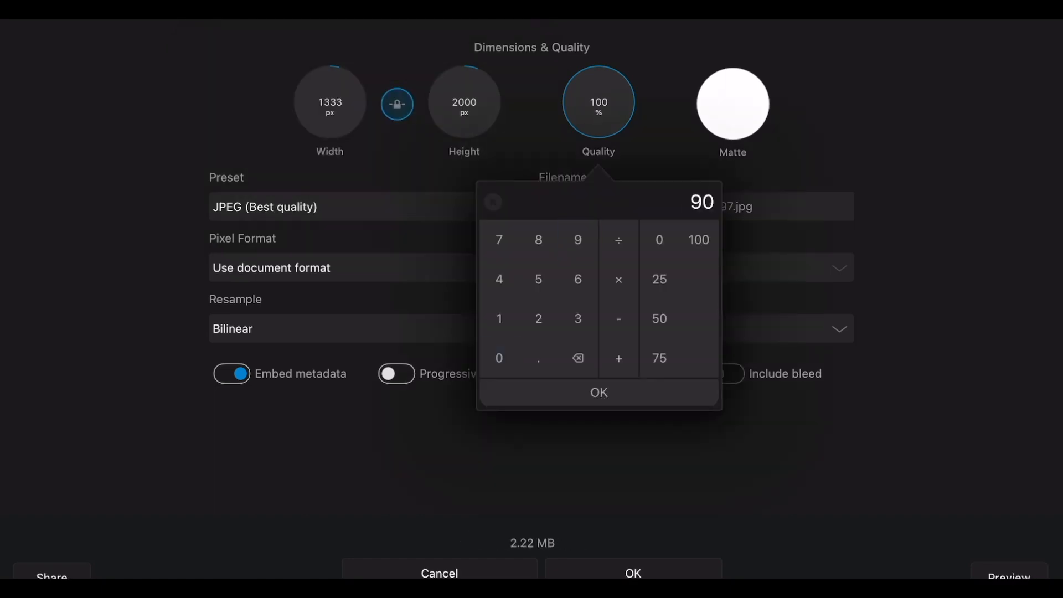
{"action": "left_click", "coordinate": [598, 393]}
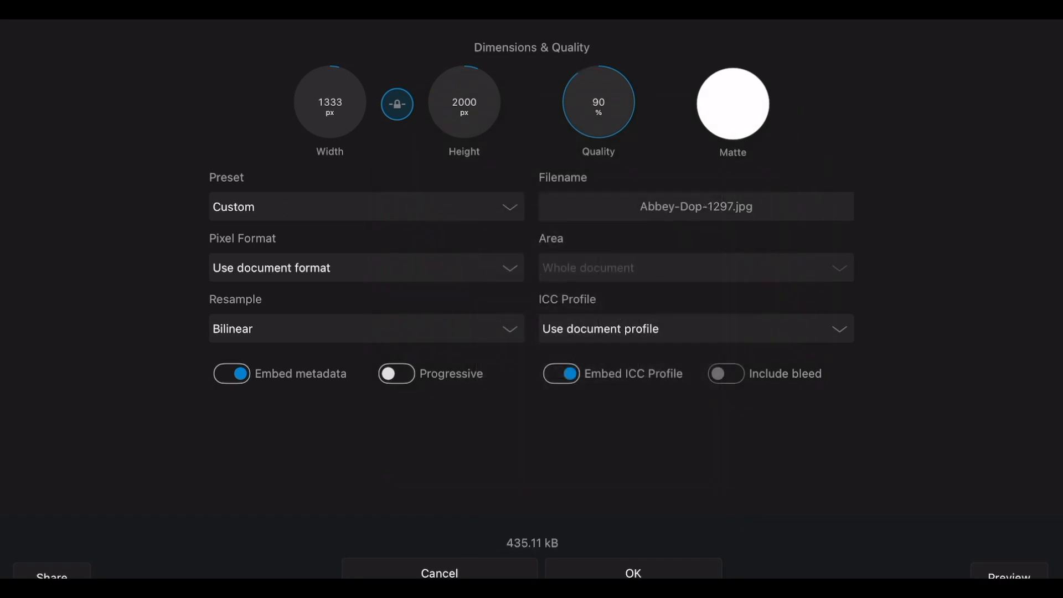